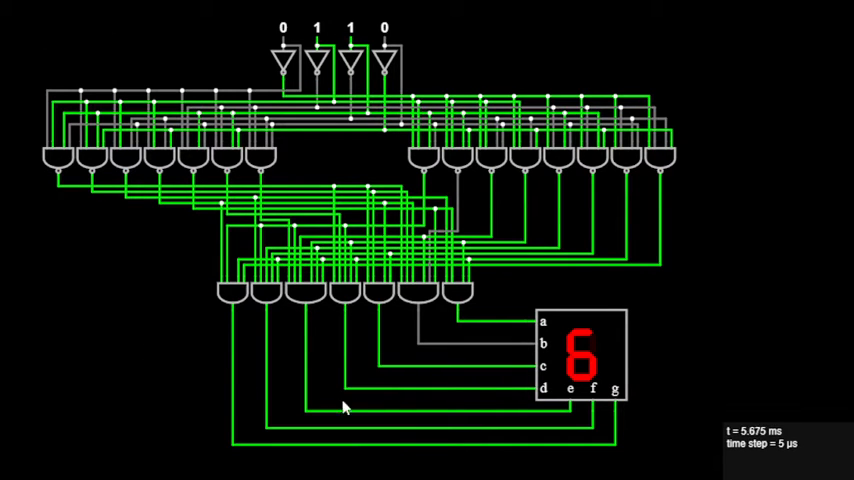
pyautogui.moveTo(374, 386)
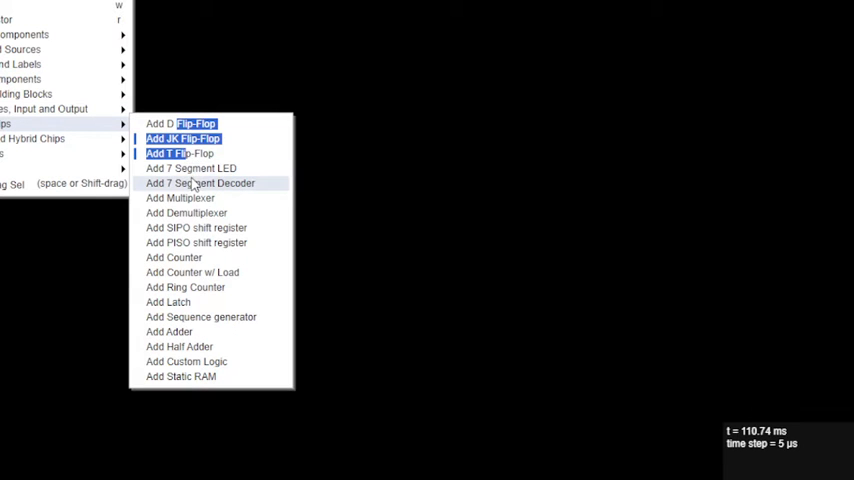
# Add a 7 Segment Decoder chip with outputs a–g to the empty canvas.
pyautogui.click(199, 183)
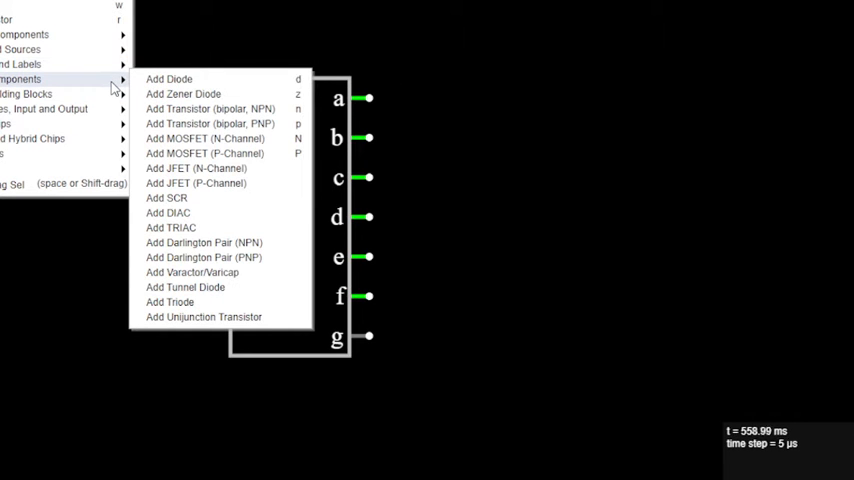
pyautogui.moveTo(170, 228)
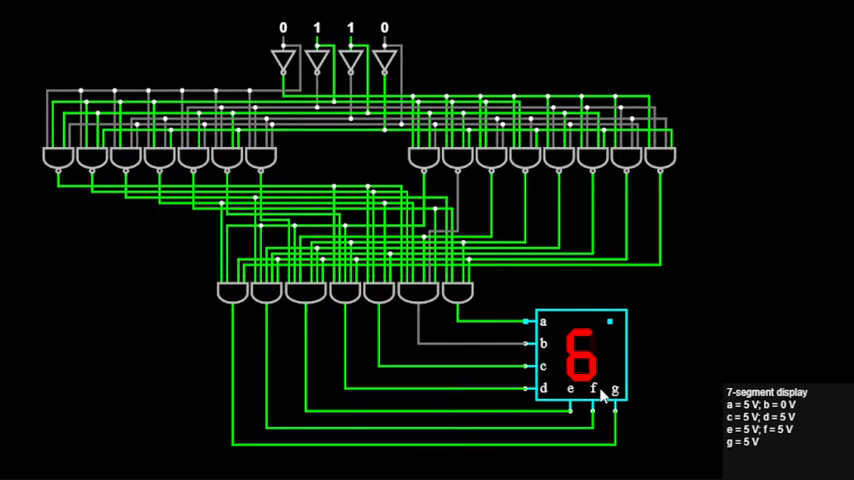
pyautogui.doubleClick(583, 357)
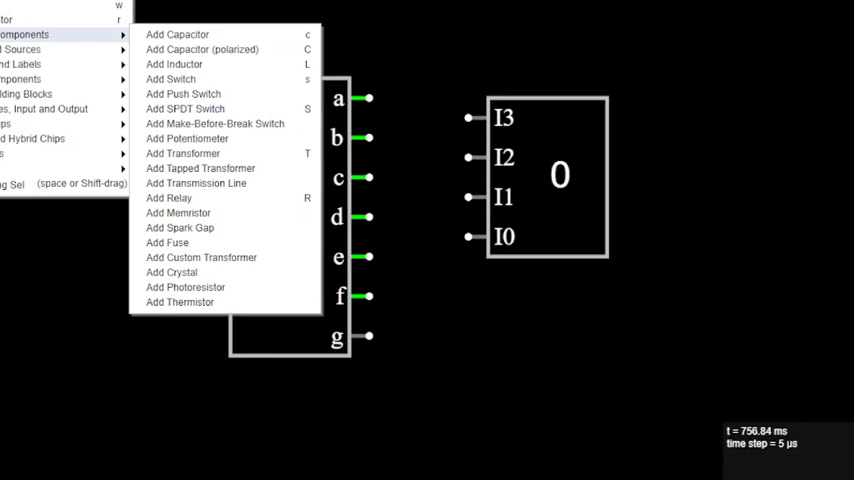
pyautogui.moveTo(20, 49)
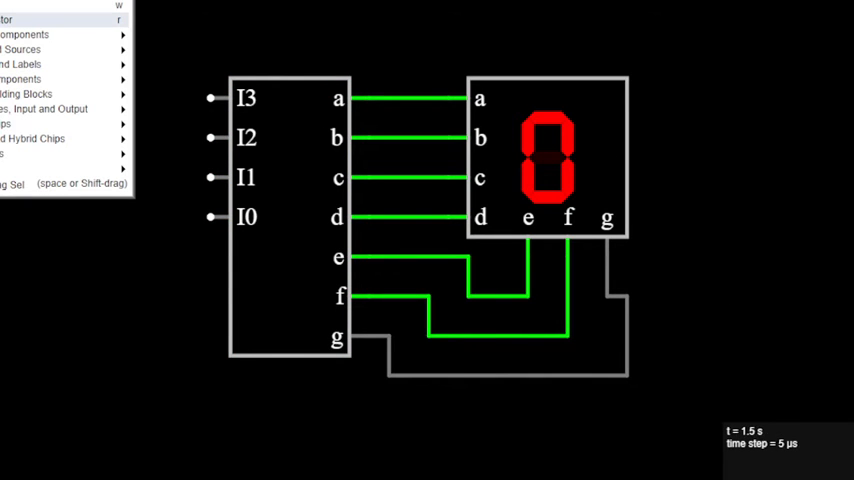
# Start adding low logic inputs to the decoder's I0, I1 and I2 pins.
pyautogui.click(20, 49)
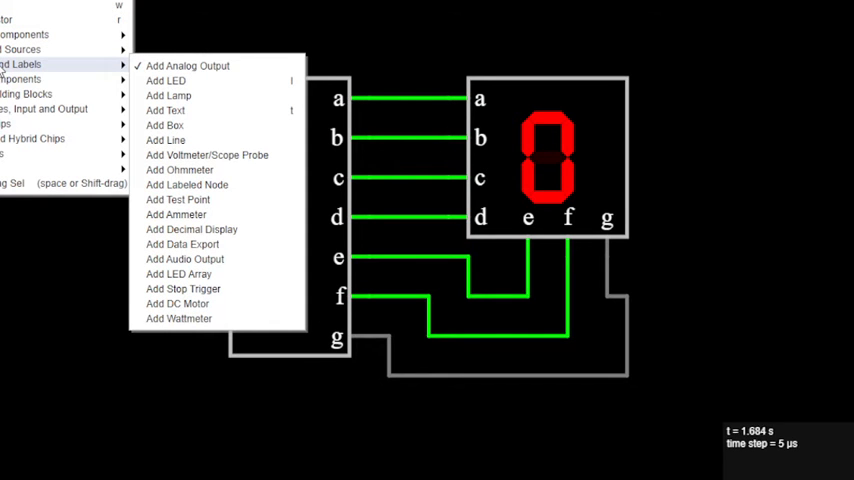
pyautogui.moveTo(22, 79)
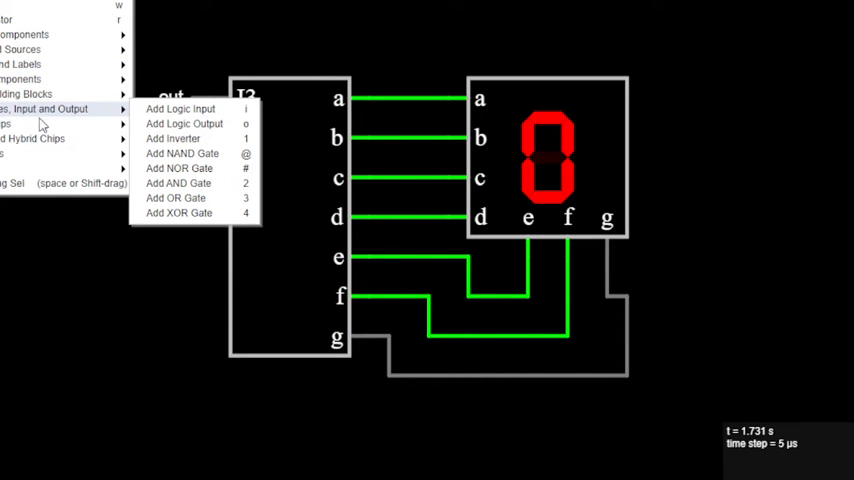
pyautogui.moveTo(186, 108)
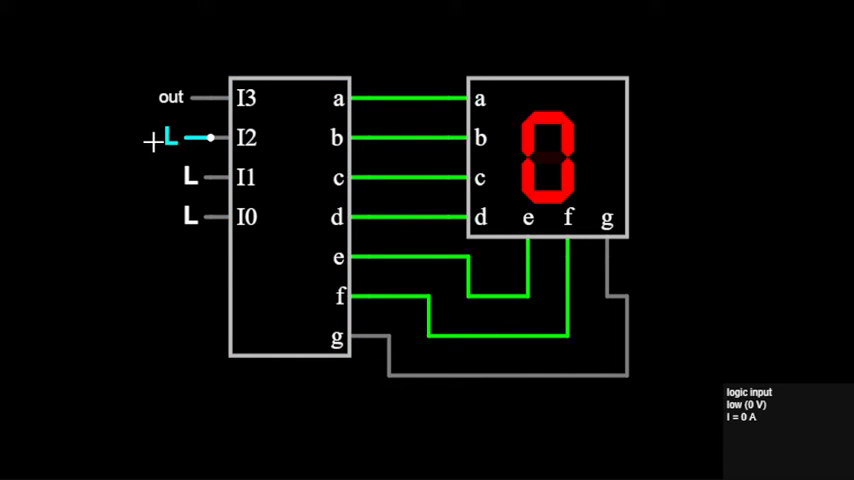
# Put a logic input on I3 and set I2 and I3 high to show C.
pyautogui.click(160, 138)
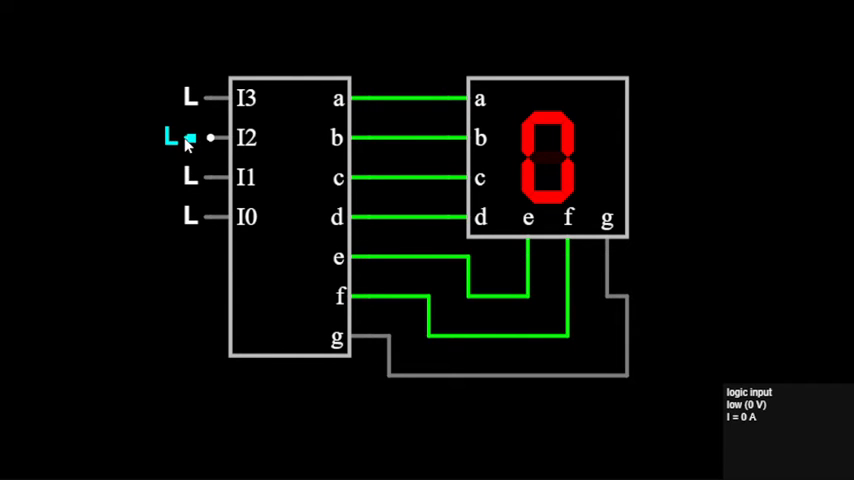
pyautogui.click(190, 137)
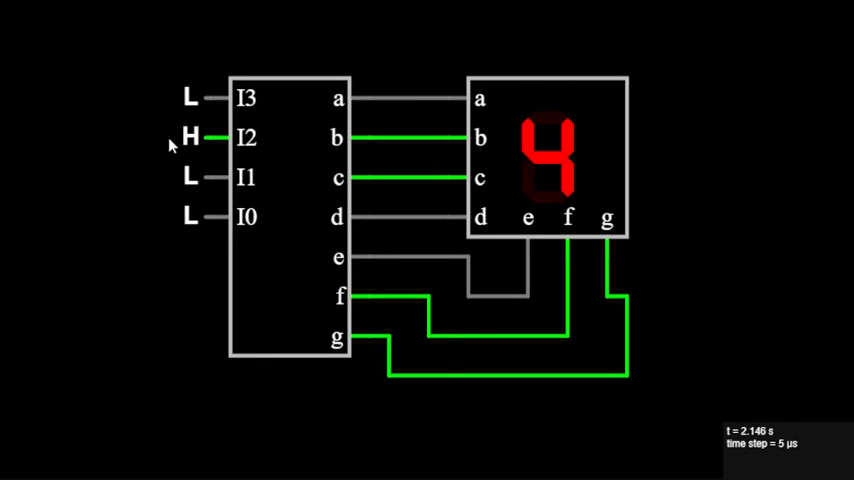
pyautogui.click(190, 97)
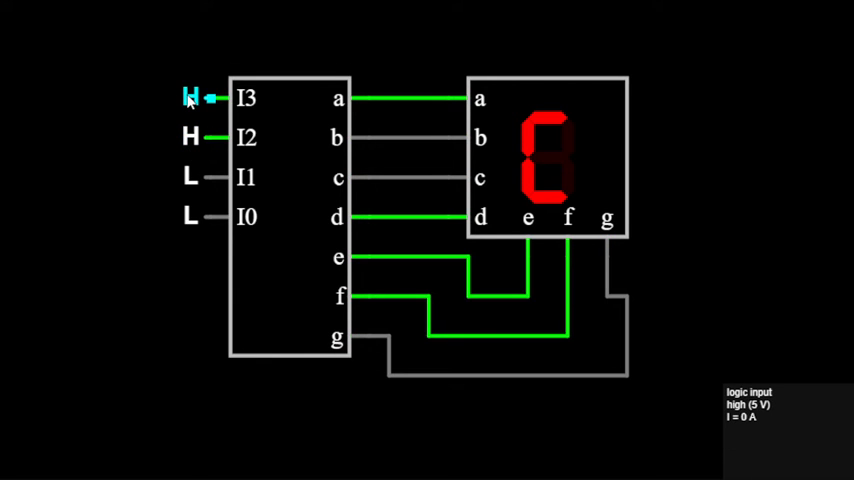
# Make the I3, I2, I1 and I0 logic inputs display numeric 0/1 values.
pyautogui.rightClick(190, 95)
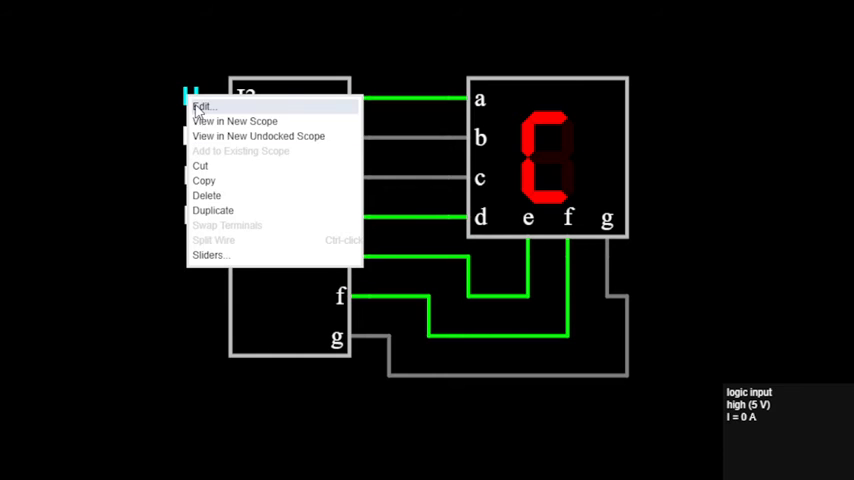
pyautogui.click(203, 106)
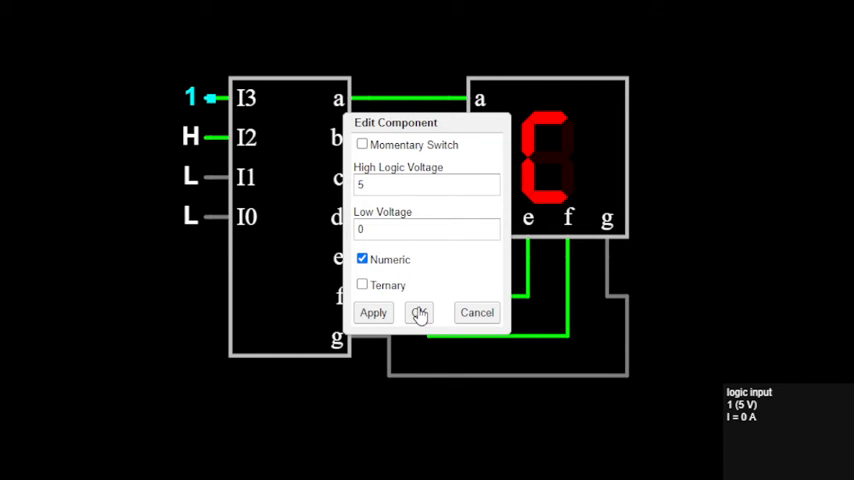
pyautogui.click(372, 312)
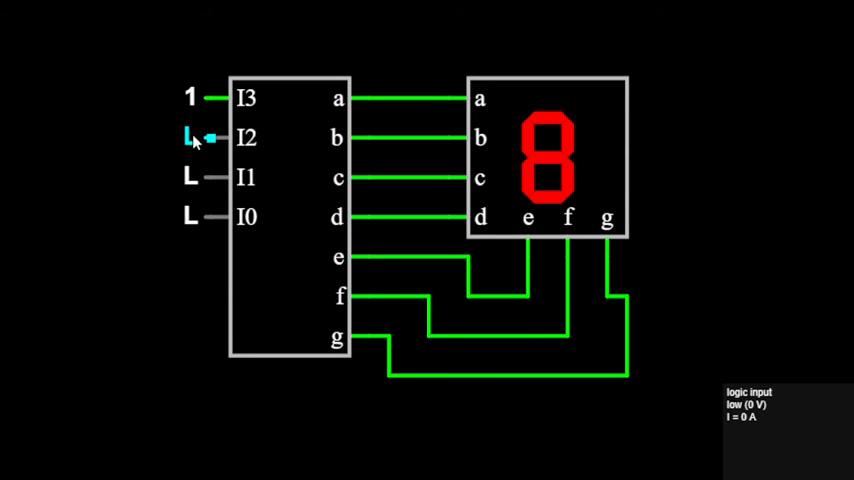
pyautogui.doubleClick(190, 137)
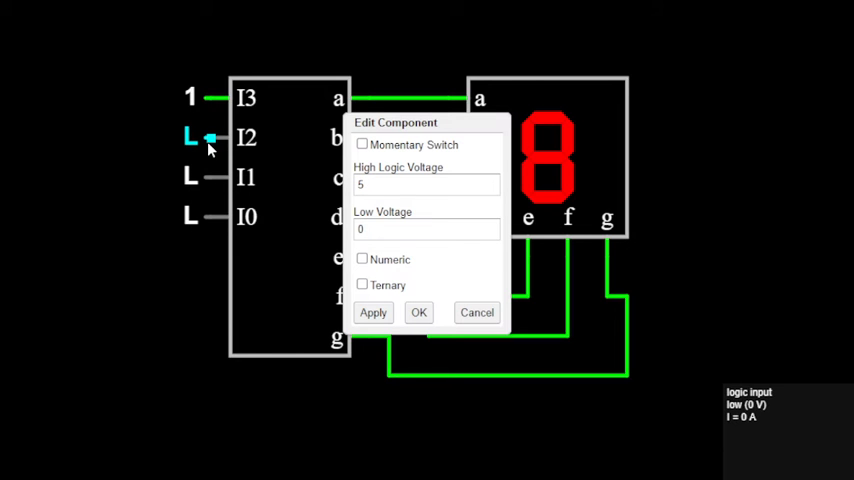
pyautogui.click(362, 259)
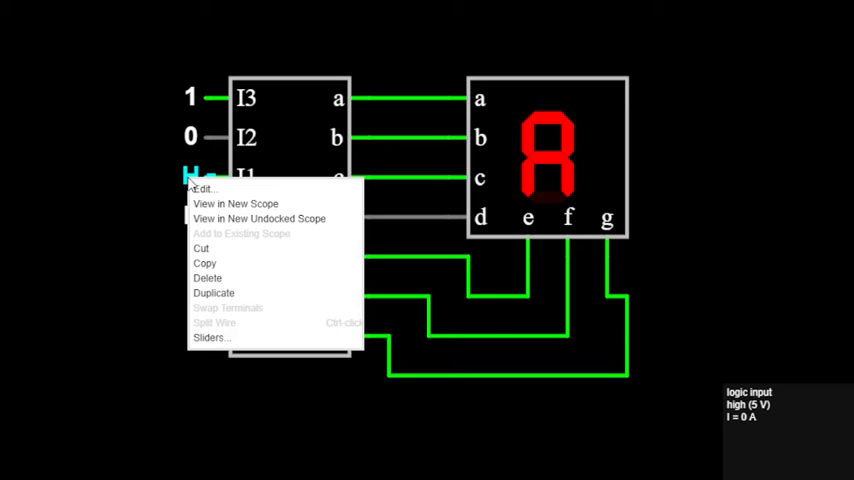
pyautogui.click(203, 189)
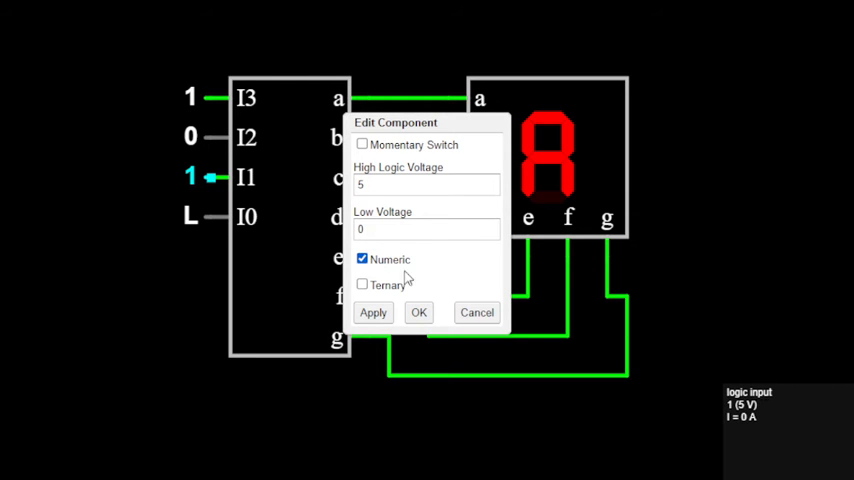
pyautogui.rightClick(195, 215)
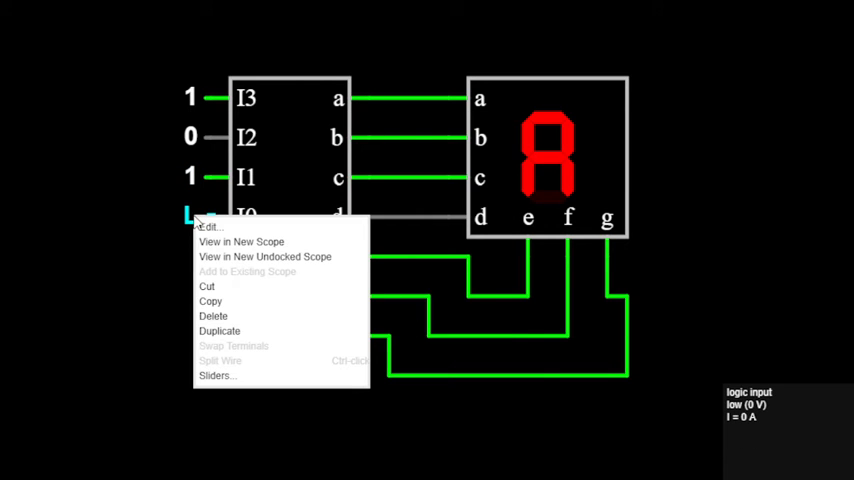
pyautogui.click(208, 227)
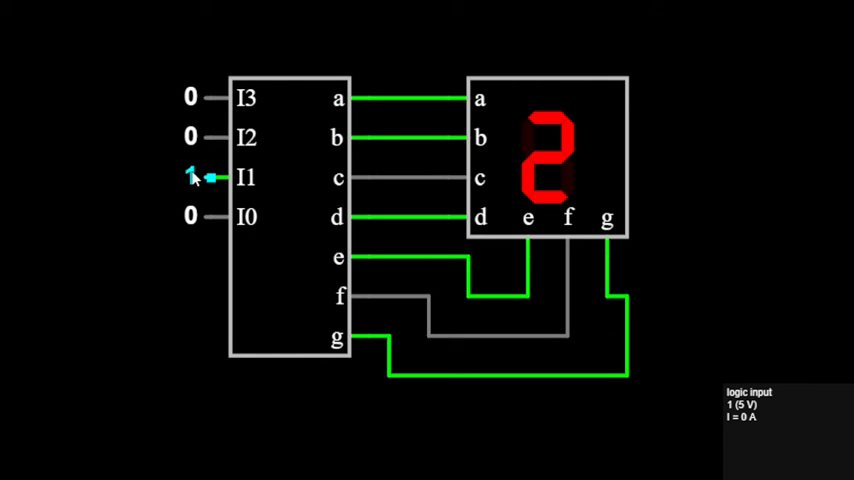
# Toggle the I0–I3 bits and verify hex digits such as 2, 8, b and 6.
pyautogui.click(190, 217)
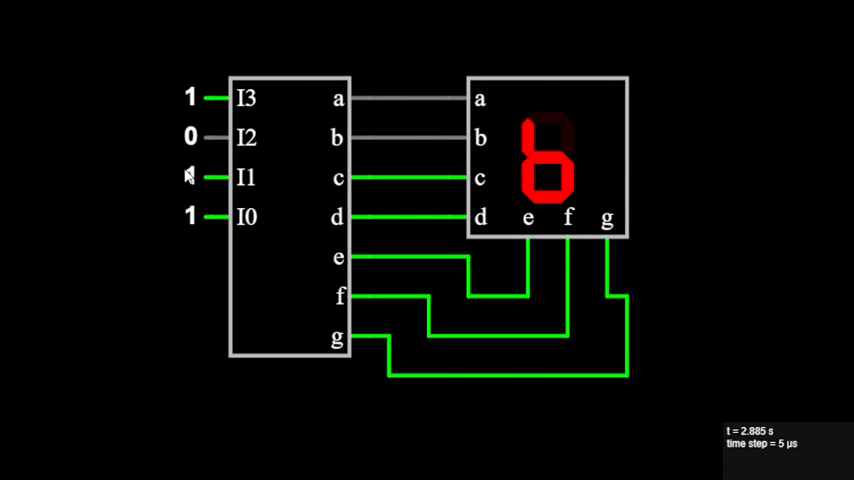
pyautogui.click(190, 177)
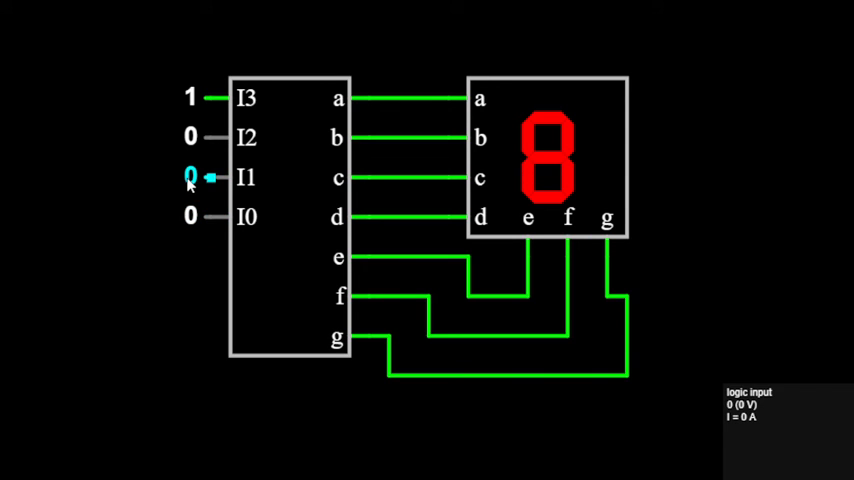
pyautogui.click(190, 137)
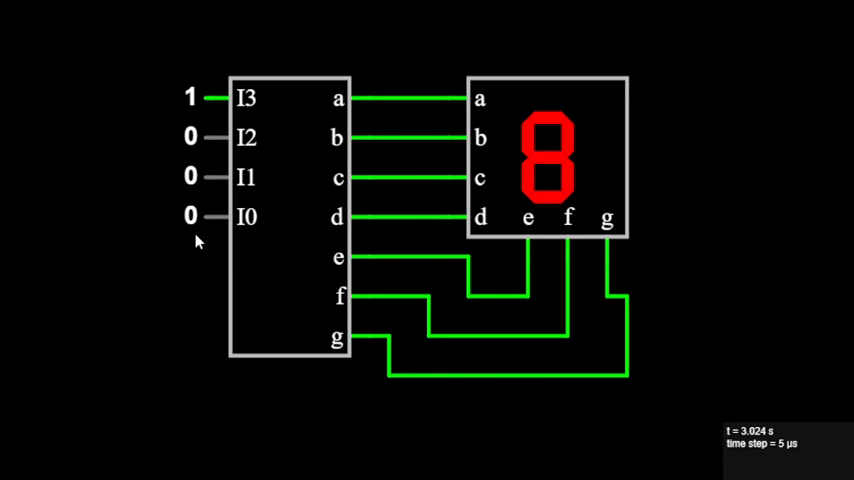
pyautogui.click(190, 177)
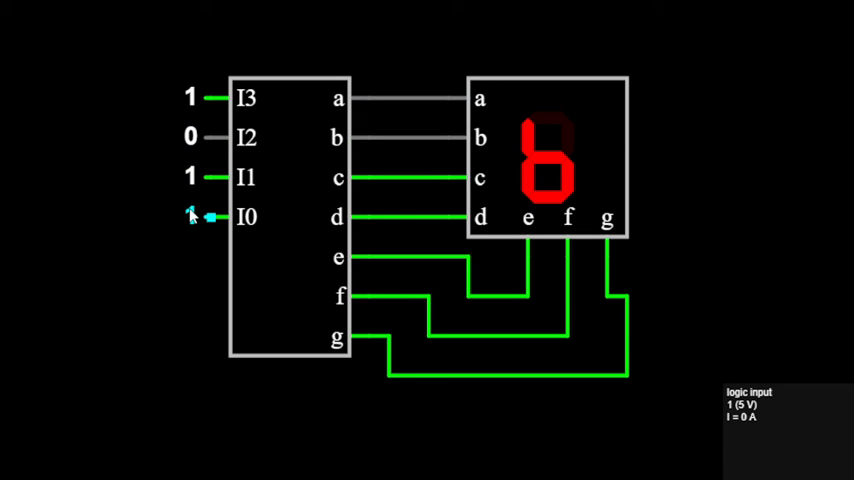
pyautogui.click(190, 137)
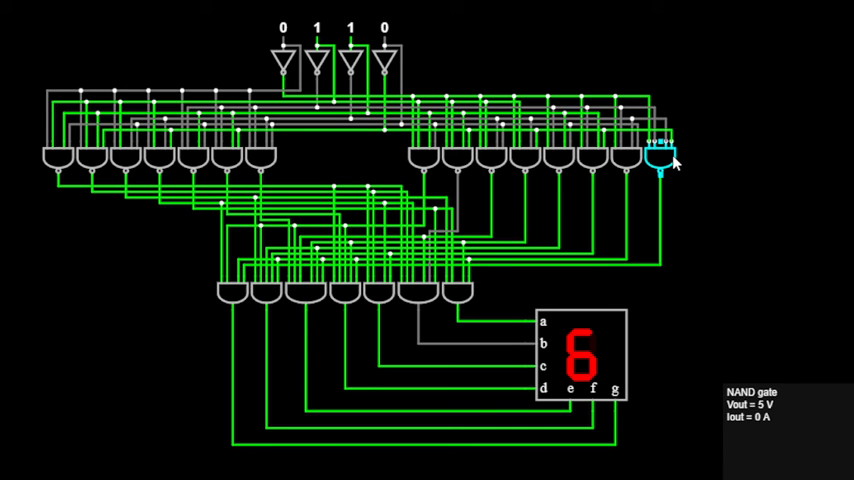
pyautogui.moveTo(388, 355)
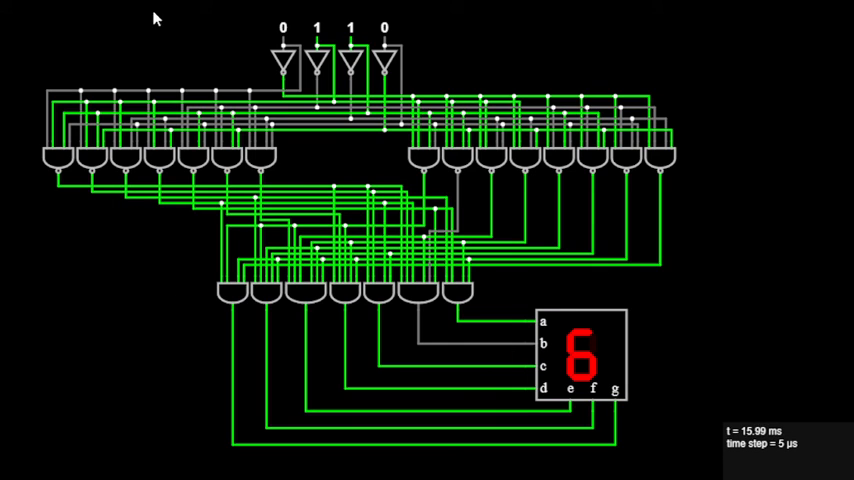
pyautogui.moveTo(779, 164)
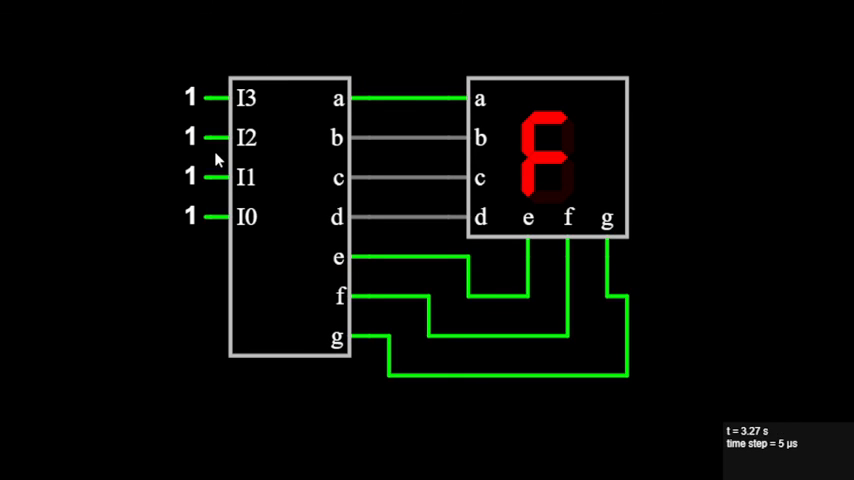
pyautogui.moveTo(92, 162)
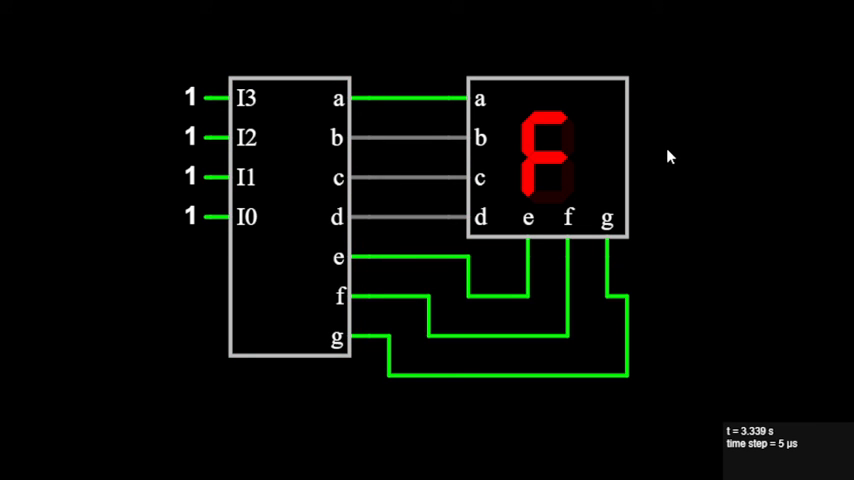
pyautogui.moveTo(645, 131)
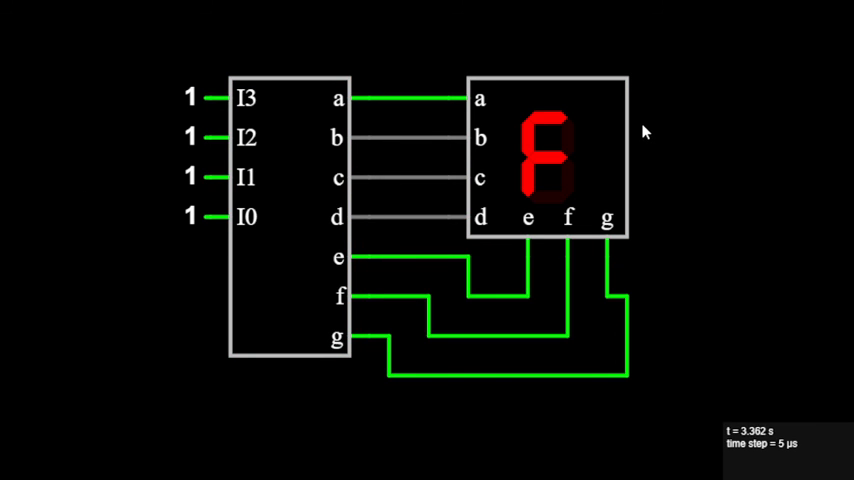
pyautogui.moveTo(695, 199)
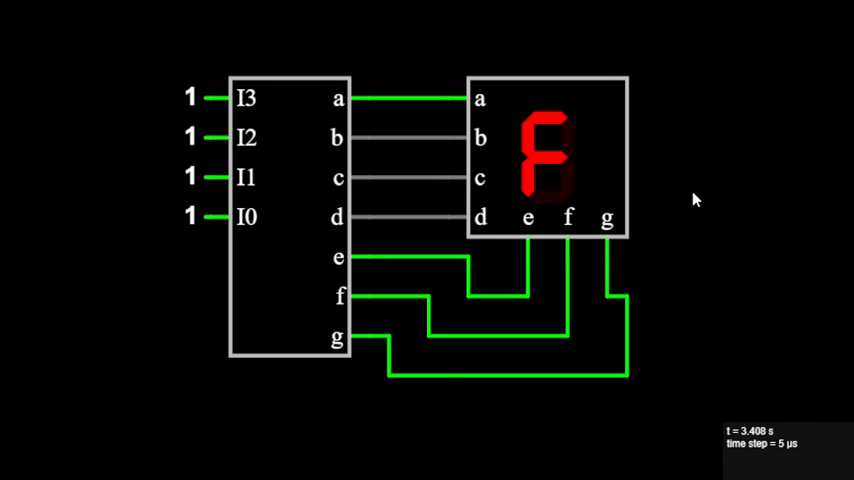